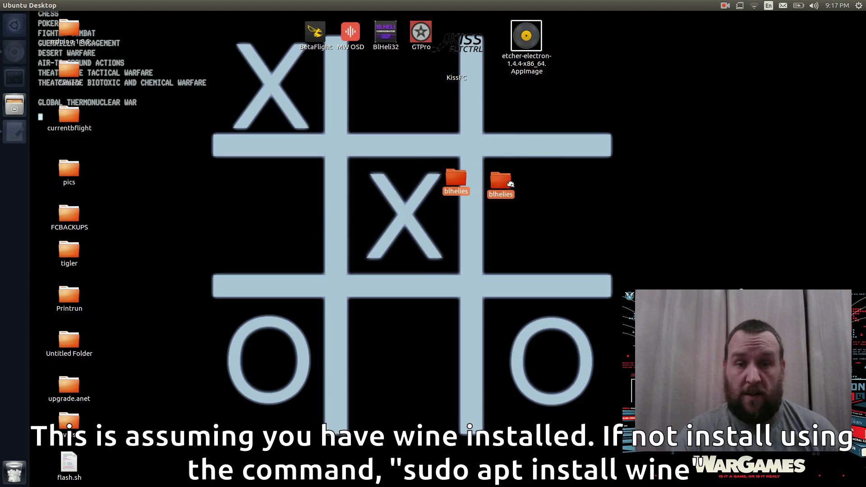
Bring the gedit notes with the dialout and Wine serial-link commands into view
{"action": "left_click_drag", "start_coordinate": [499, 184], "coordinate": [450, 178]}
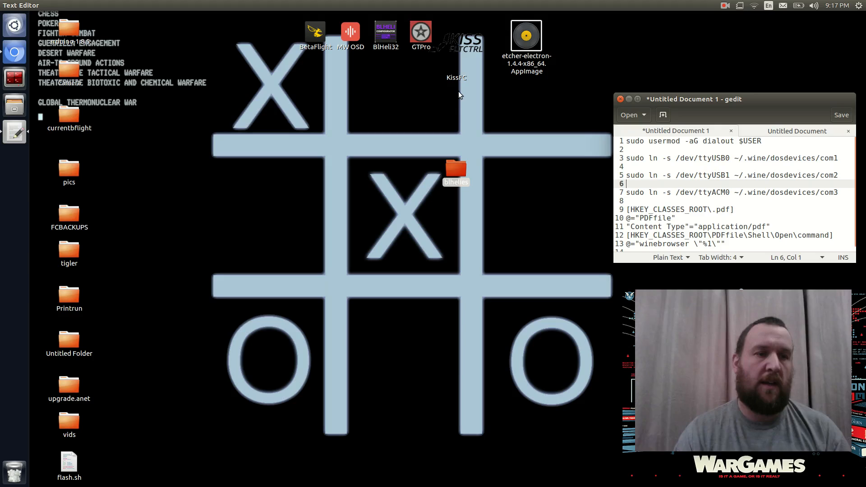
{"action": "left_click", "coordinate": [14, 77]}
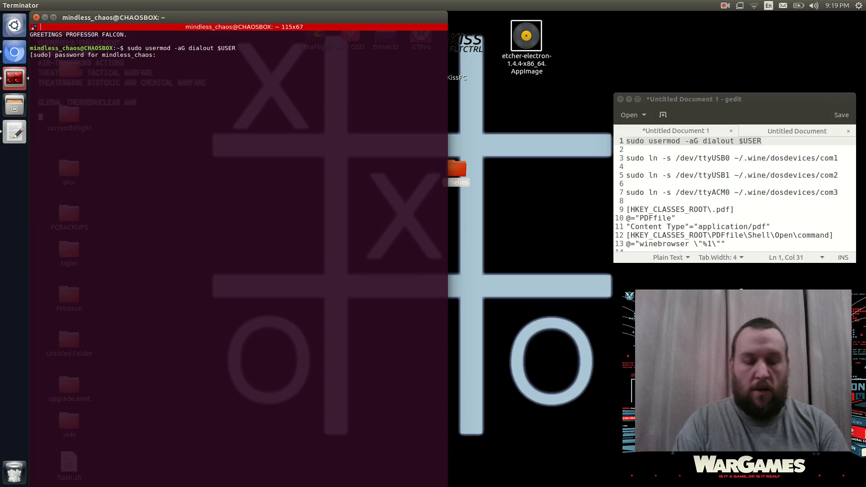
Submit the sudo password so usermod adds the user to the dialout group
{"action": "key", "text": "Return"}
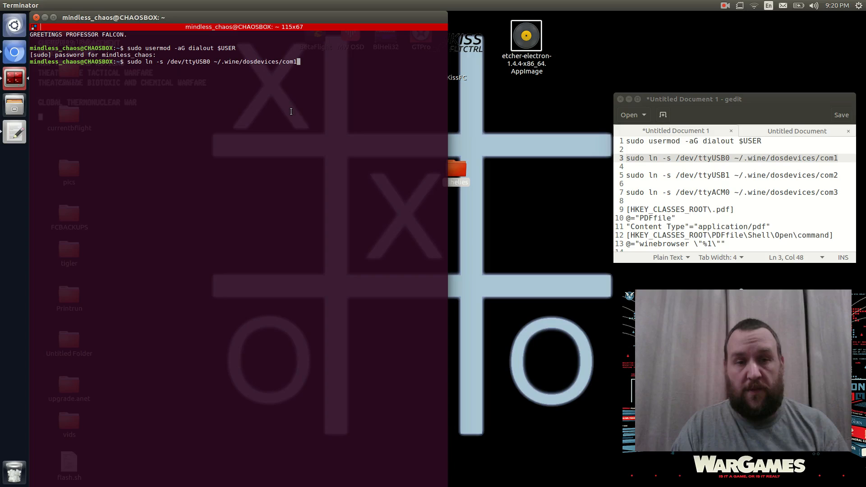
Run the ln -s links for ttyUSB0→com1, ttyUSB1→com2 and ttyACM0→com3 in Wine's dosdevices
{"action": "key", "text": "Return"}
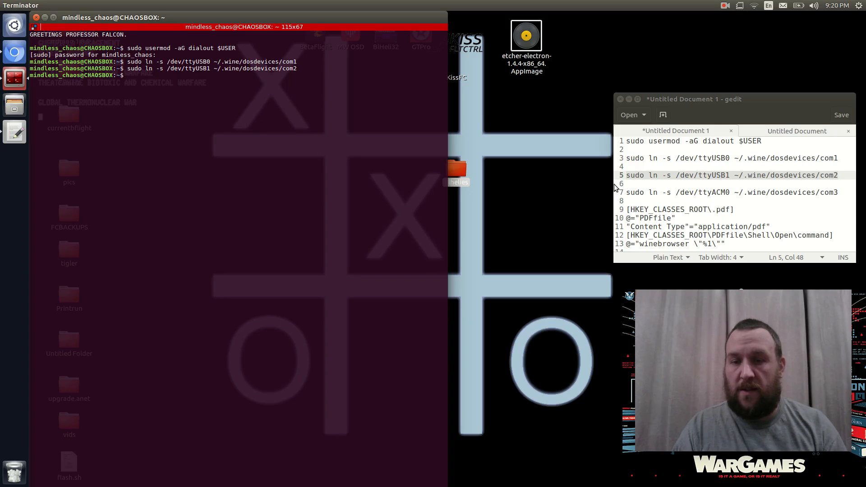
{"action": "triple_click", "coordinate": [718, 192]}
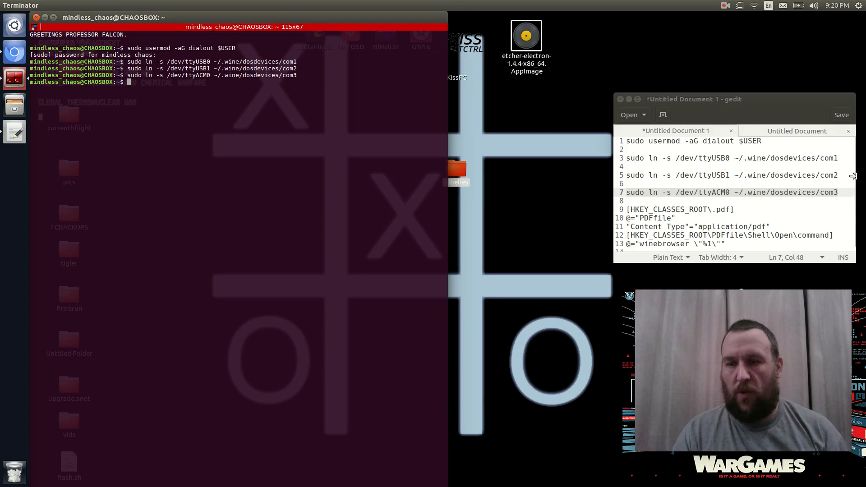
{"action": "triple_click", "coordinate": [732, 192]}
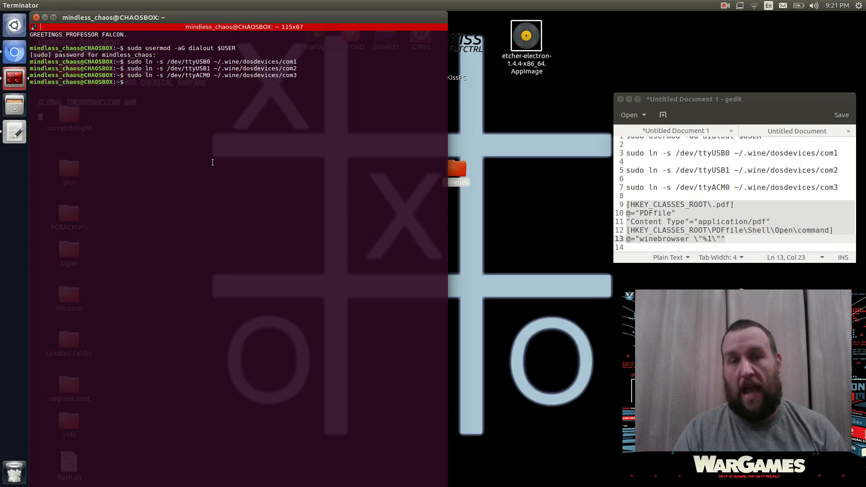
Create key.reg in vi with the PDF registry snippet and save it with :wq
{"action": "type", "text": "vm"}
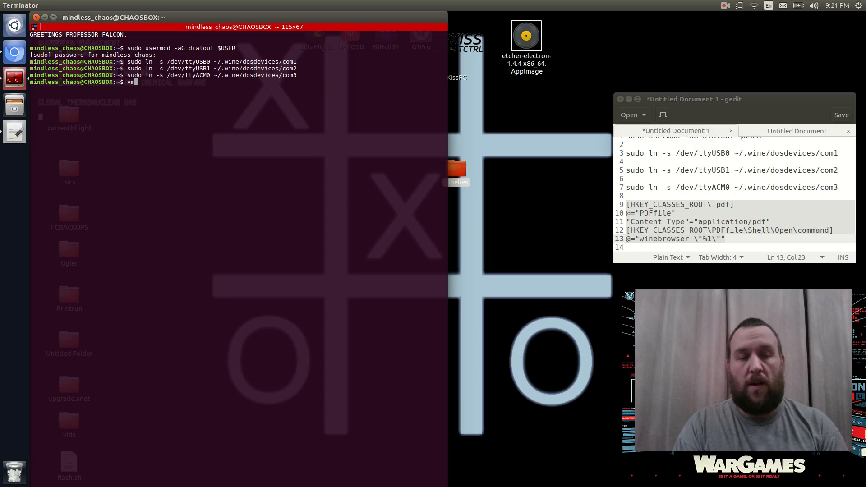
{"action": "type", "text": "vi"}
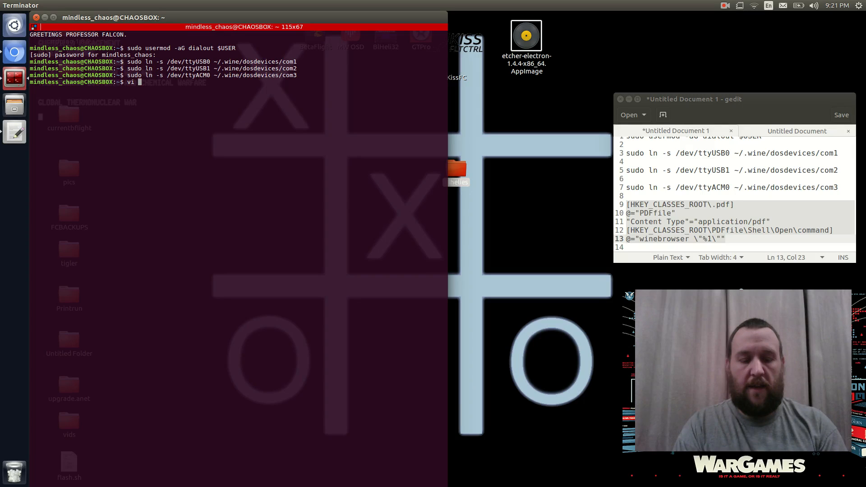
{"action": "type", "text": "key"}
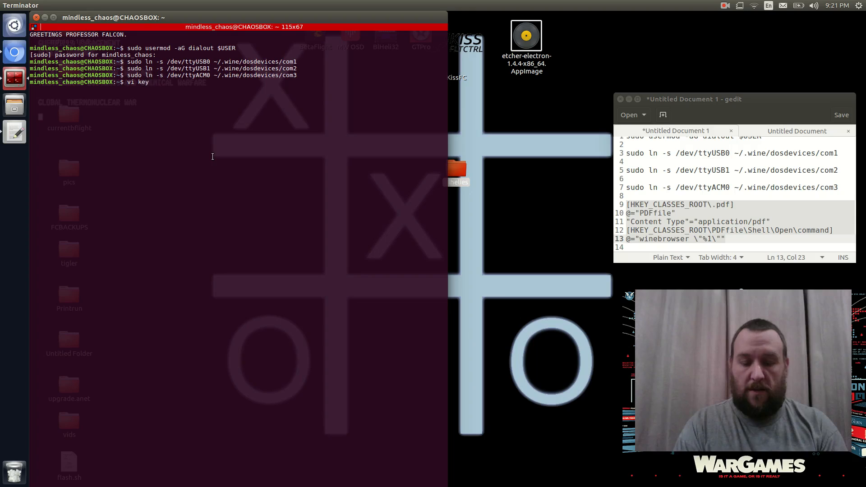
{"action": "type", "text": ".reg"}
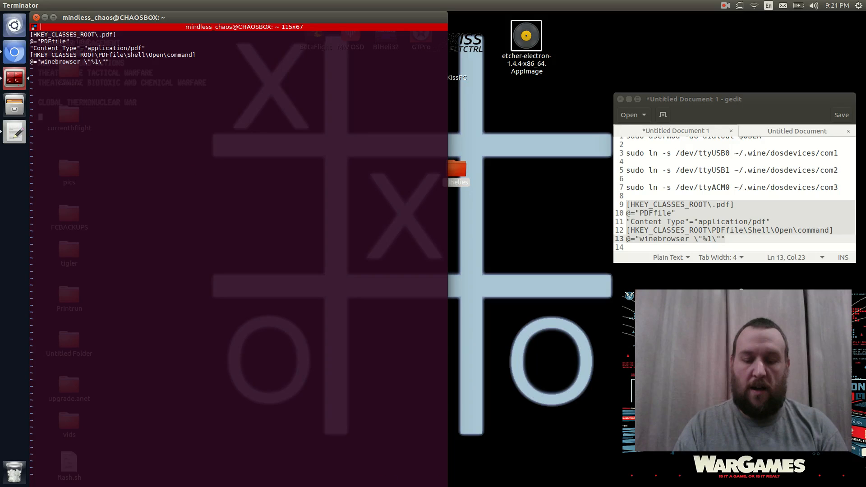
{"action": "type", "text": ":wq"}
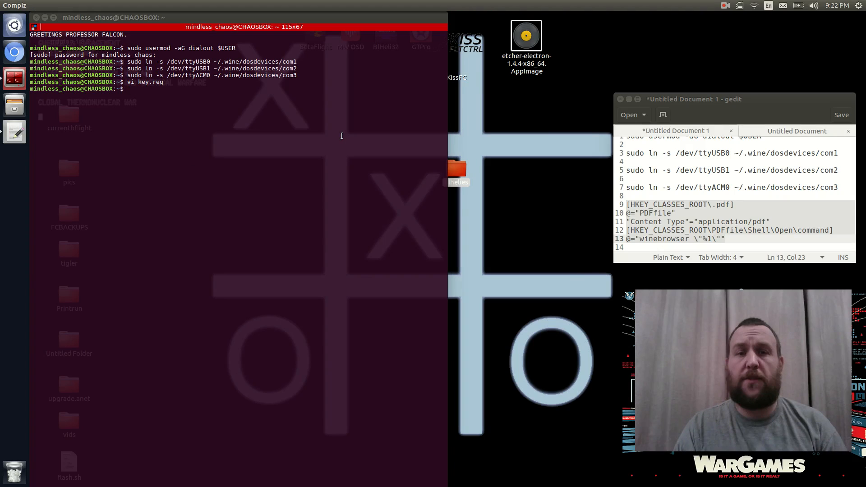
Import key.reg into the Wine registry with regedit key.reg
{"action": "type", "text": "regedit"}
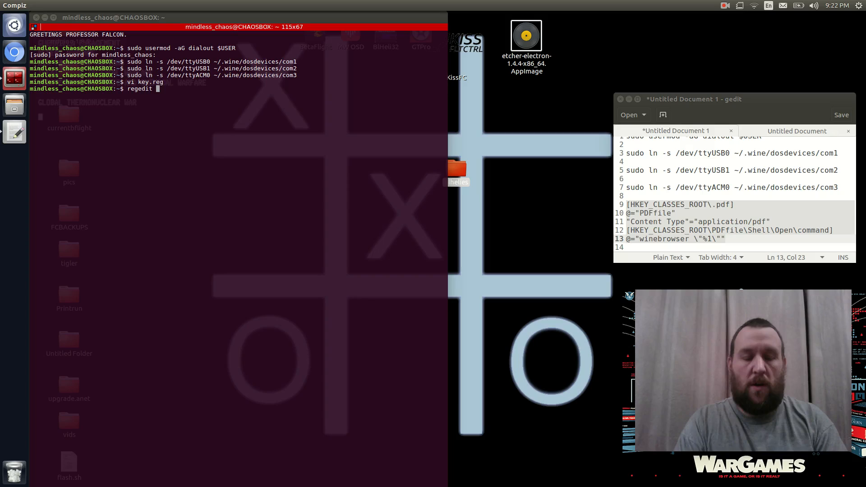
{"action": "type", "text": "key.reg"}
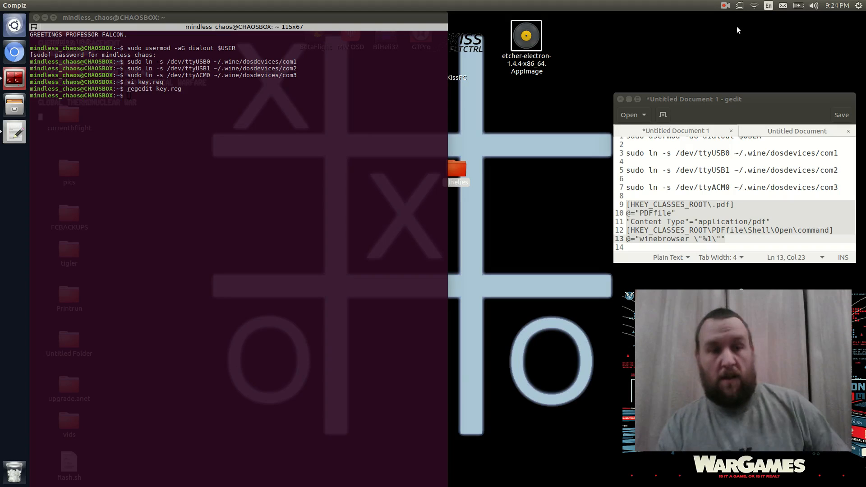
{"action": "mouse_move", "coordinate": [532, 98]}
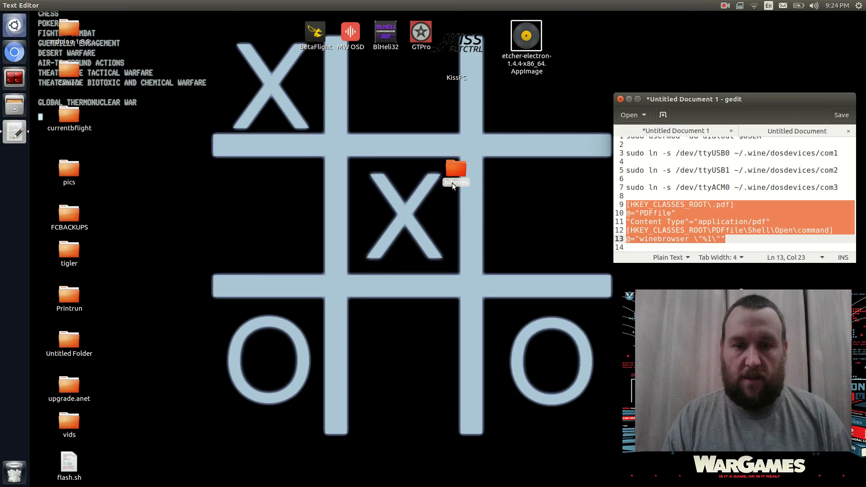
Launch BLHeliSuite32.exe from the blhelies desktop folder
{"action": "double_click", "coordinate": [455, 172]}
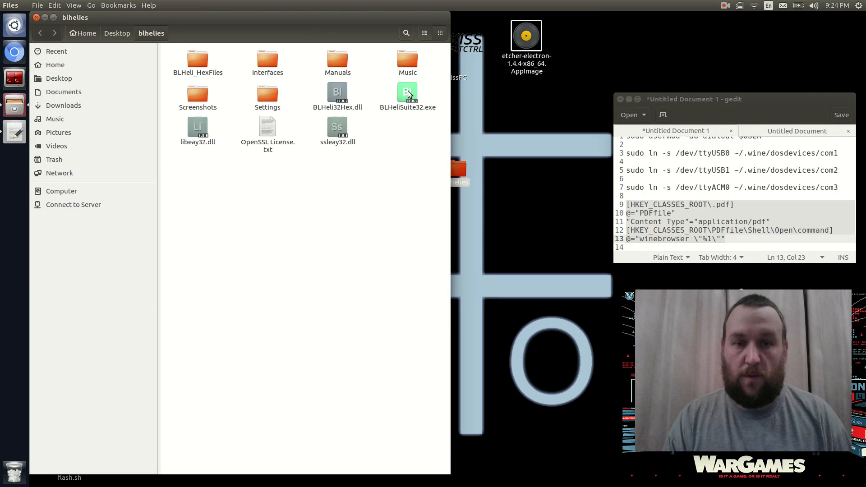
{"action": "double_click", "coordinate": [408, 93]}
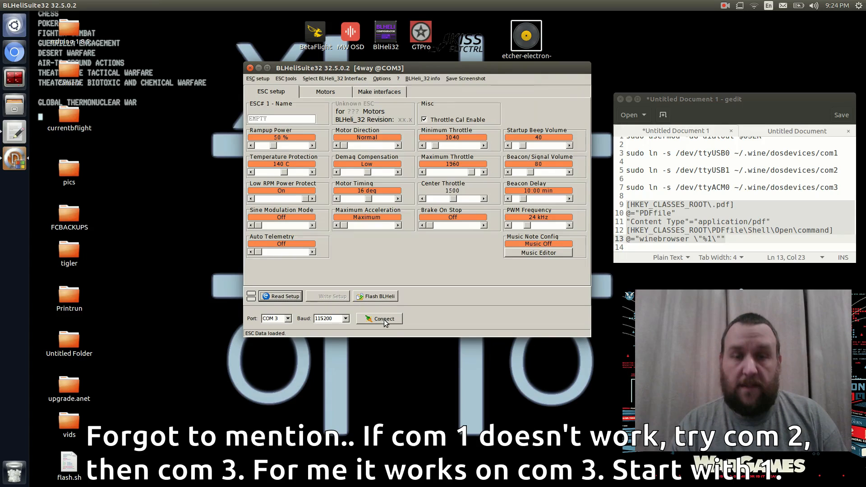
{"action": "mouse_move", "coordinate": [383, 318]}
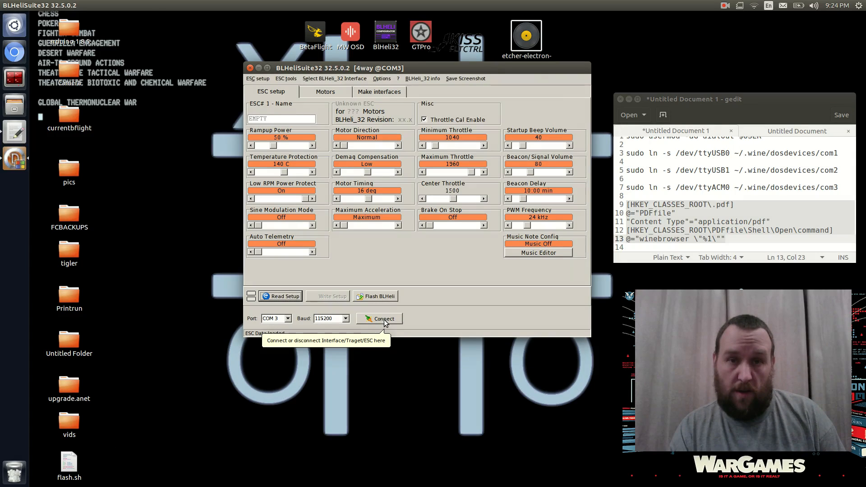
Connect on COM 3, check and read all four Airbot Wraith32 ESCs, and acknowledge the summary
{"action": "left_click", "coordinate": [379, 318]}
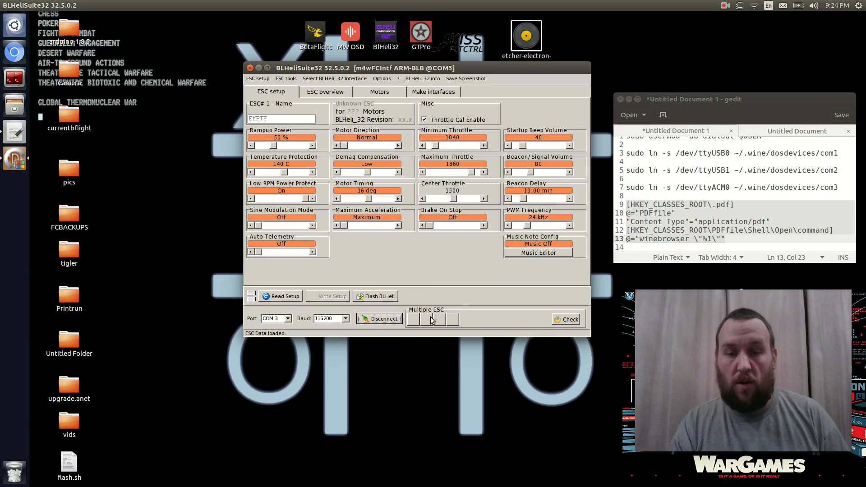
{"action": "left_click", "coordinate": [565, 320]}
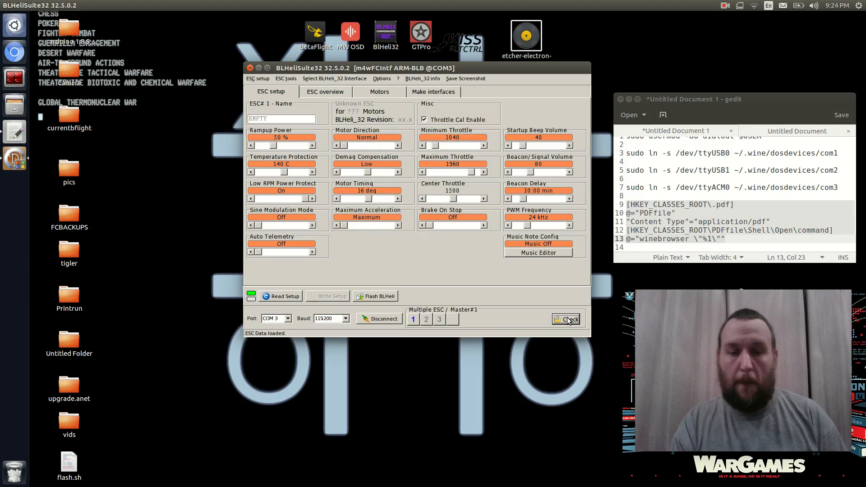
{"action": "left_click", "coordinate": [566, 319]}
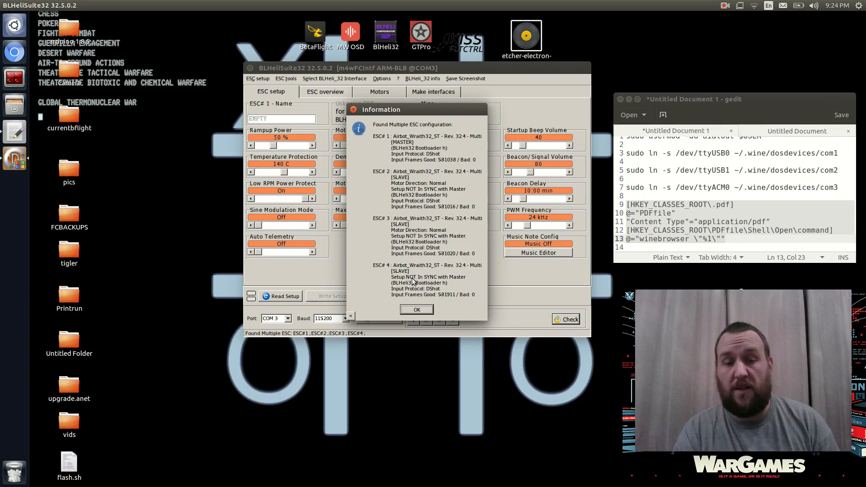
{"action": "left_click", "coordinate": [417, 309]}
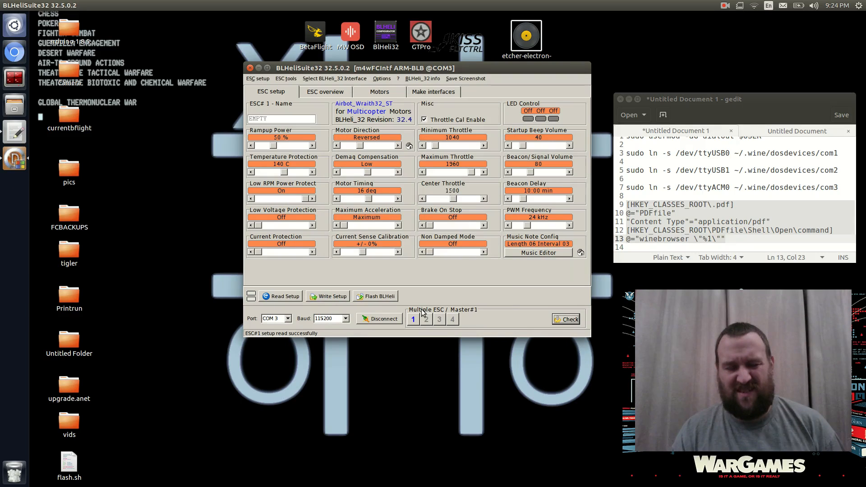